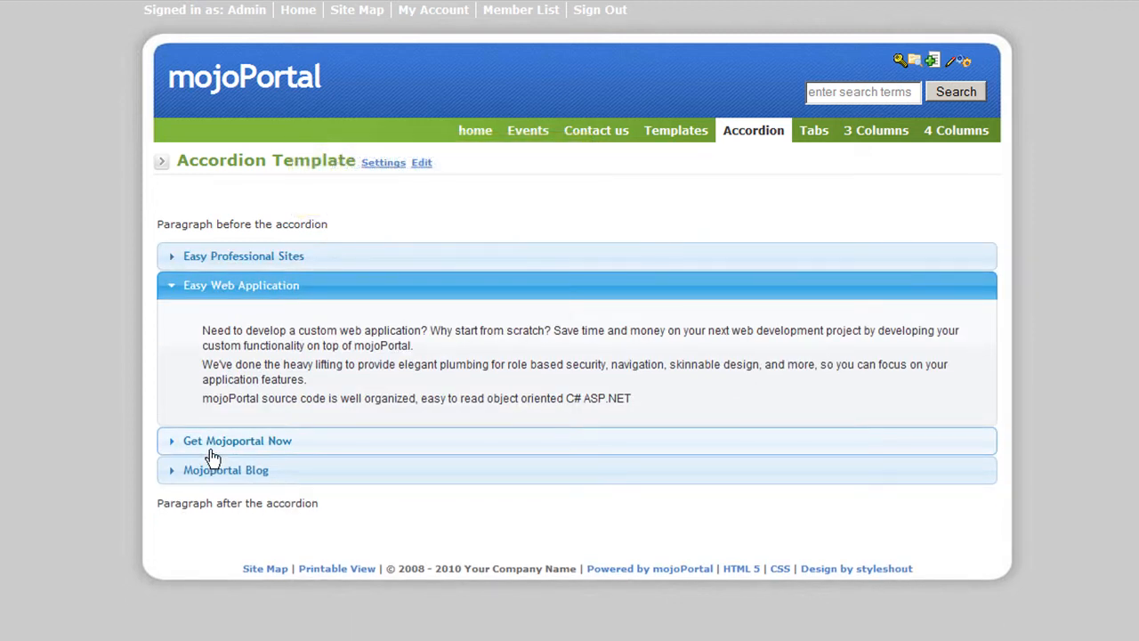
- View the Tabs demo's 'Get Mojoportal Now' tab, then open the Templates page
{"action": "left_click", "coordinate": [812, 130]}
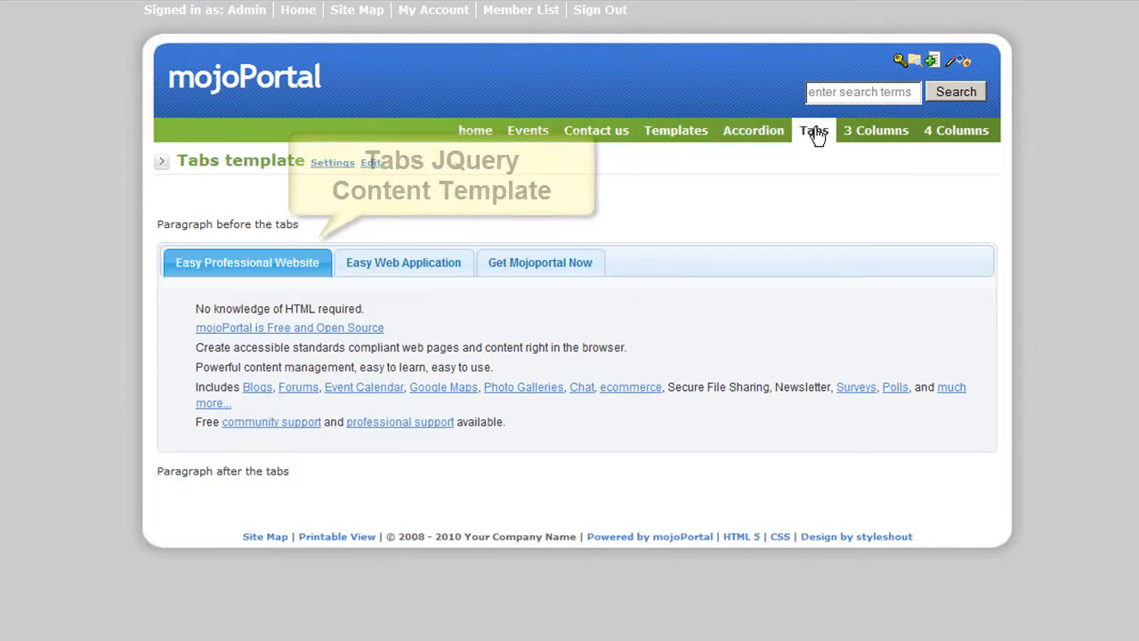
{"action": "left_click", "coordinate": [540, 262]}
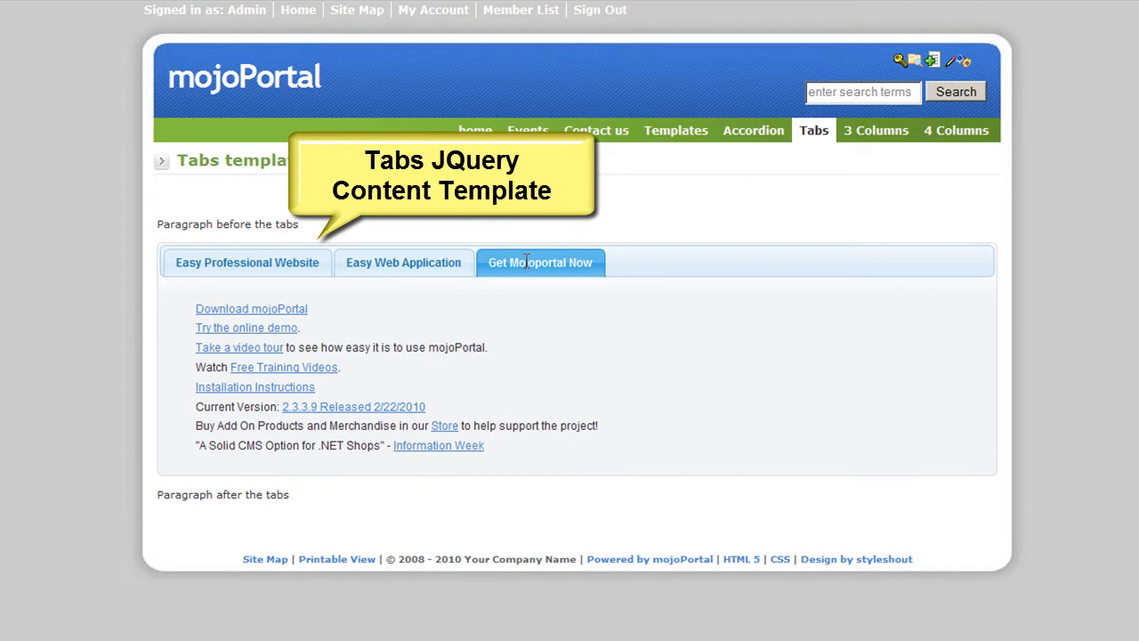
{"action": "left_click", "coordinate": [675, 130]}
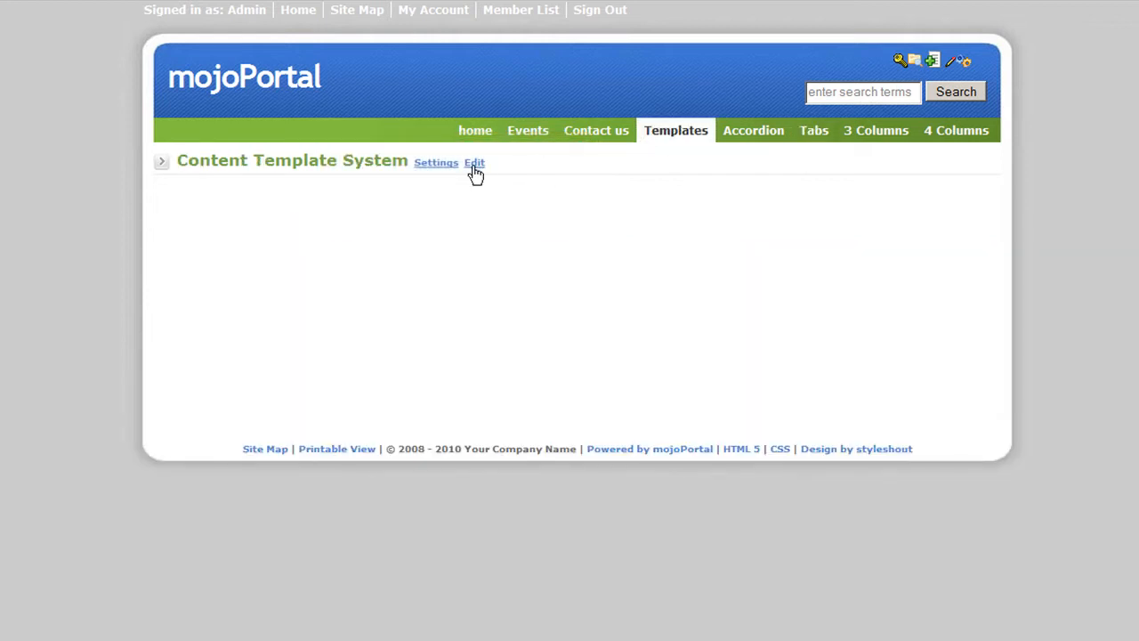
- Edit the page content and insert the accordion template with Sections 1–4
{"action": "left_click", "coordinate": [474, 162]}
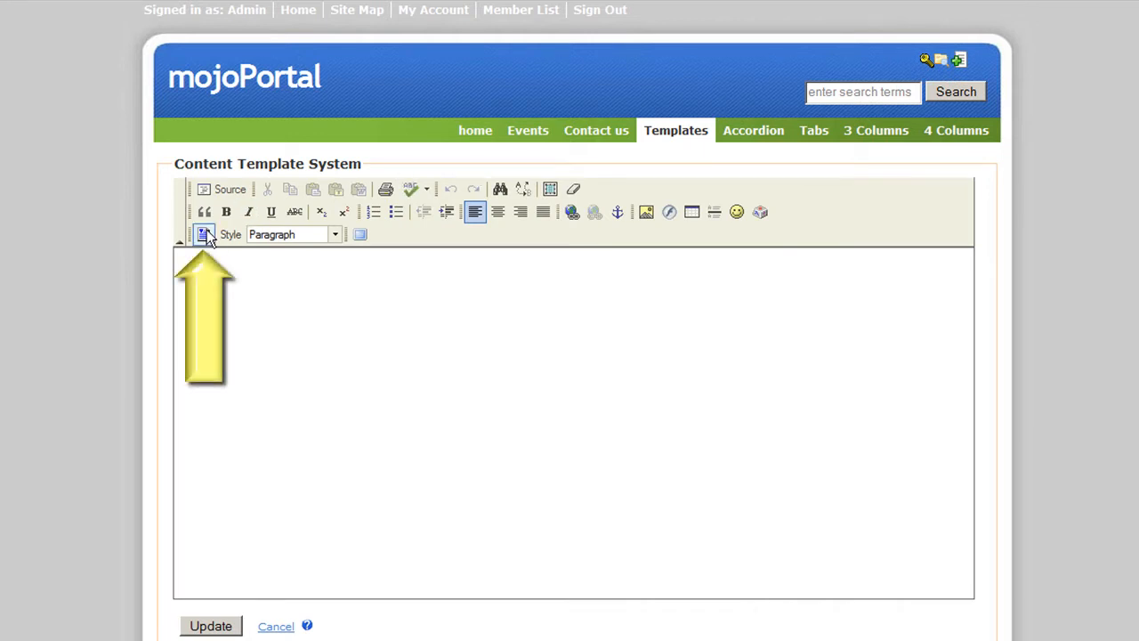
{"action": "left_click", "coordinate": [204, 234]}
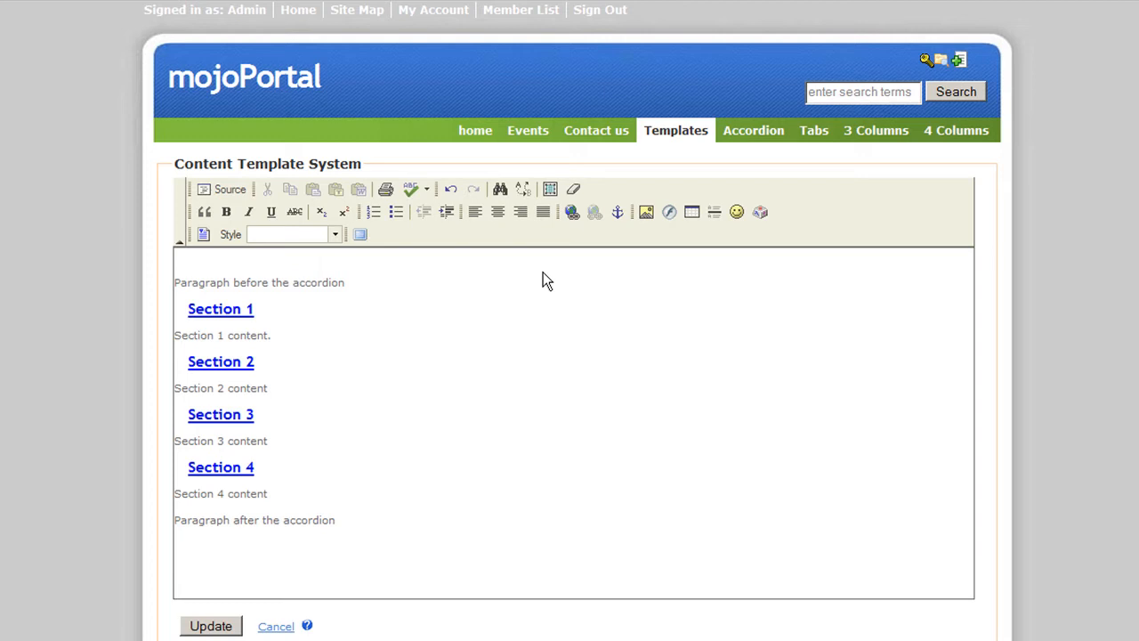
{"action": "mouse_move", "coordinate": [414, 283]}
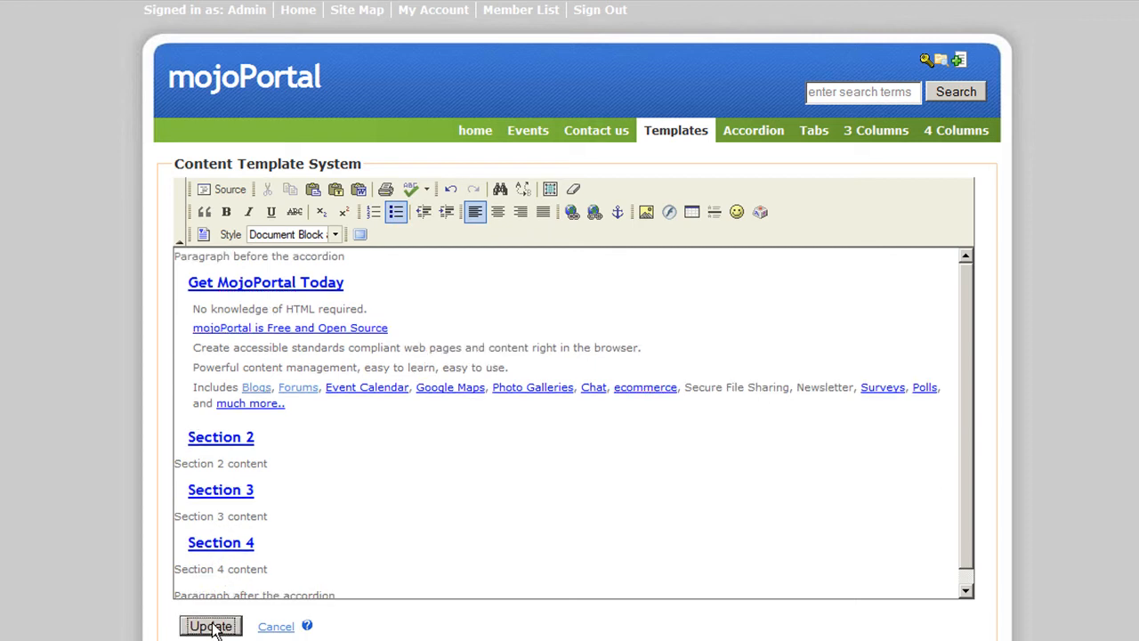
- Save the accordion content with the 'Get MojoPortal Today' section via Update
{"action": "left_click", "coordinate": [211, 627]}
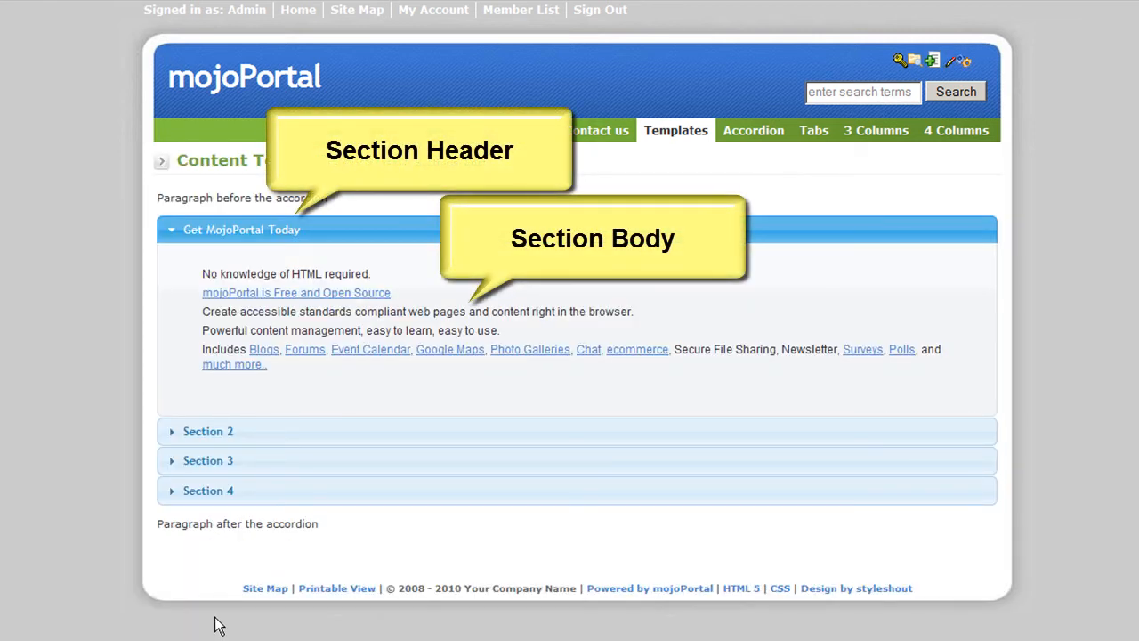
- Click the Section 2 header to show its placeholder content
{"action": "left_click", "coordinate": [207, 431]}
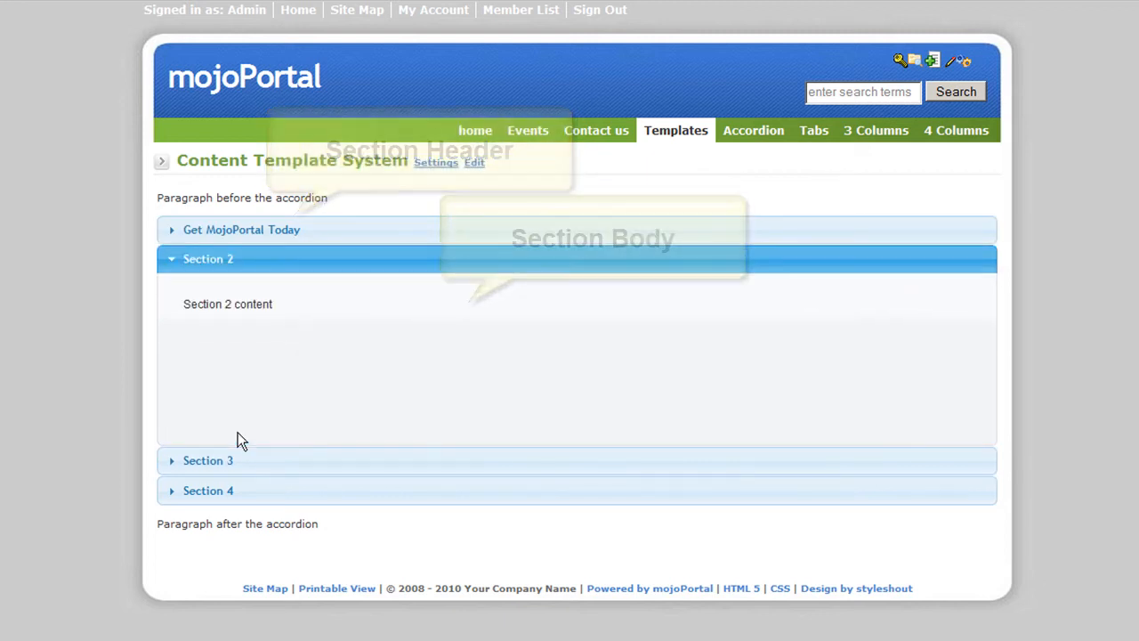
{"action": "mouse_move", "coordinate": [253, 434]}
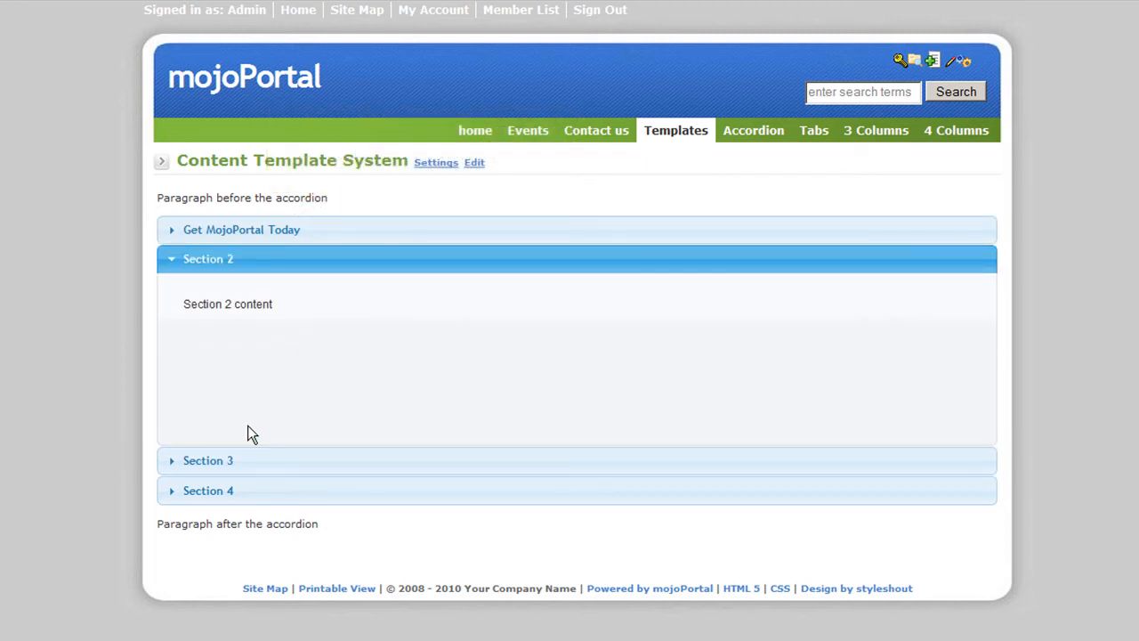
{"action": "mouse_move", "coordinate": [257, 430]}
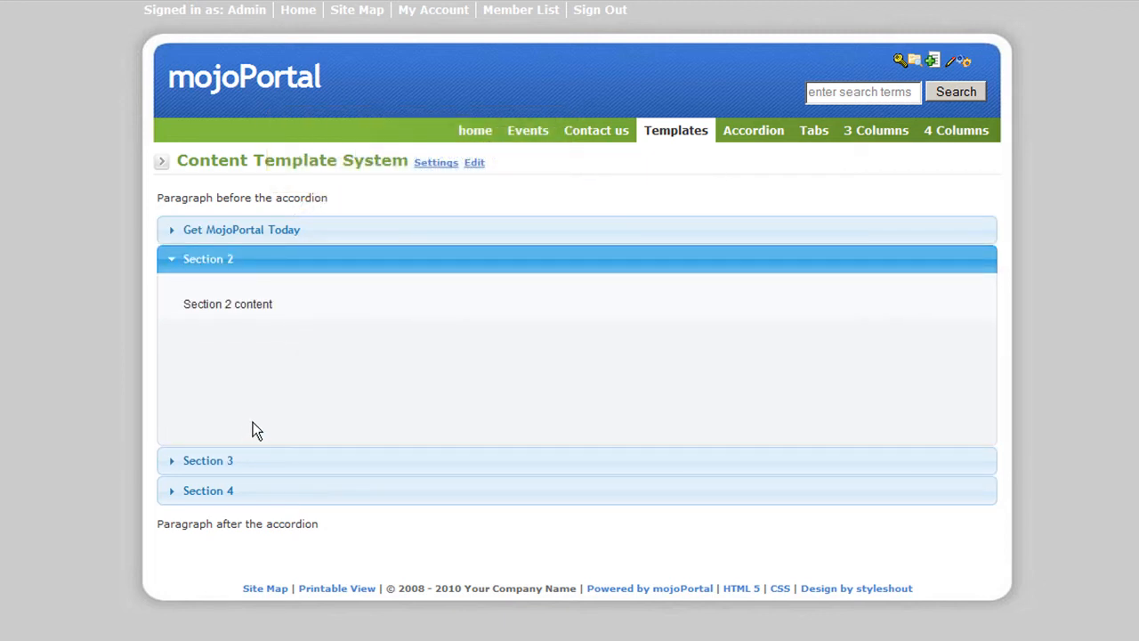
{"action": "mouse_move", "coordinate": [874, 130]}
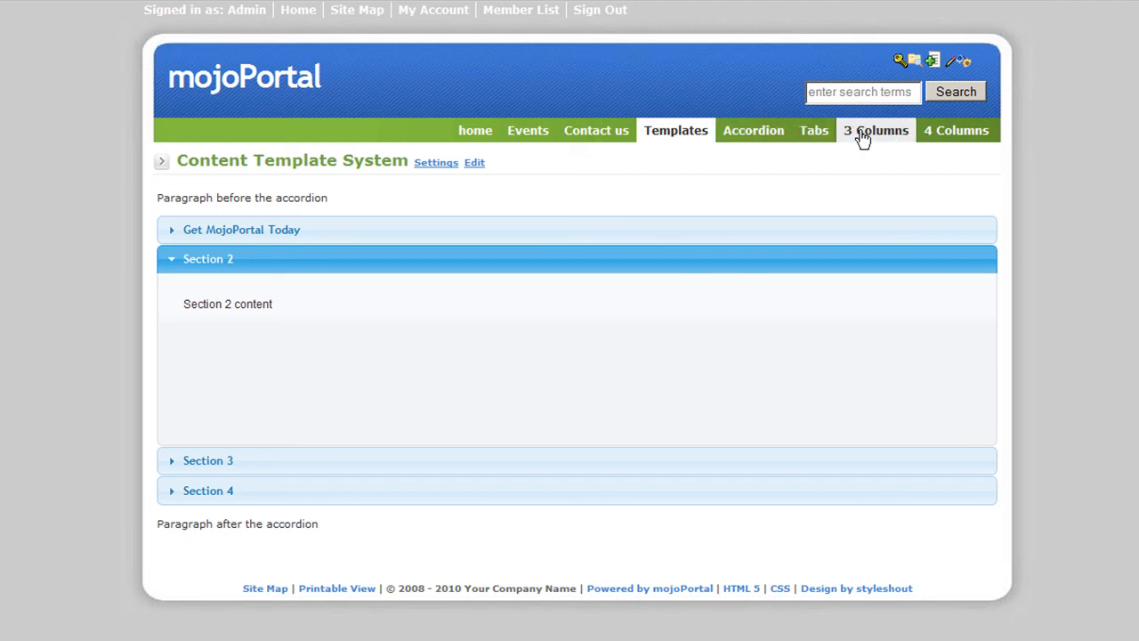
- Open the 3 Columns demo page, then the 4 Columns page
{"action": "left_click", "coordinate": [874, 130]}
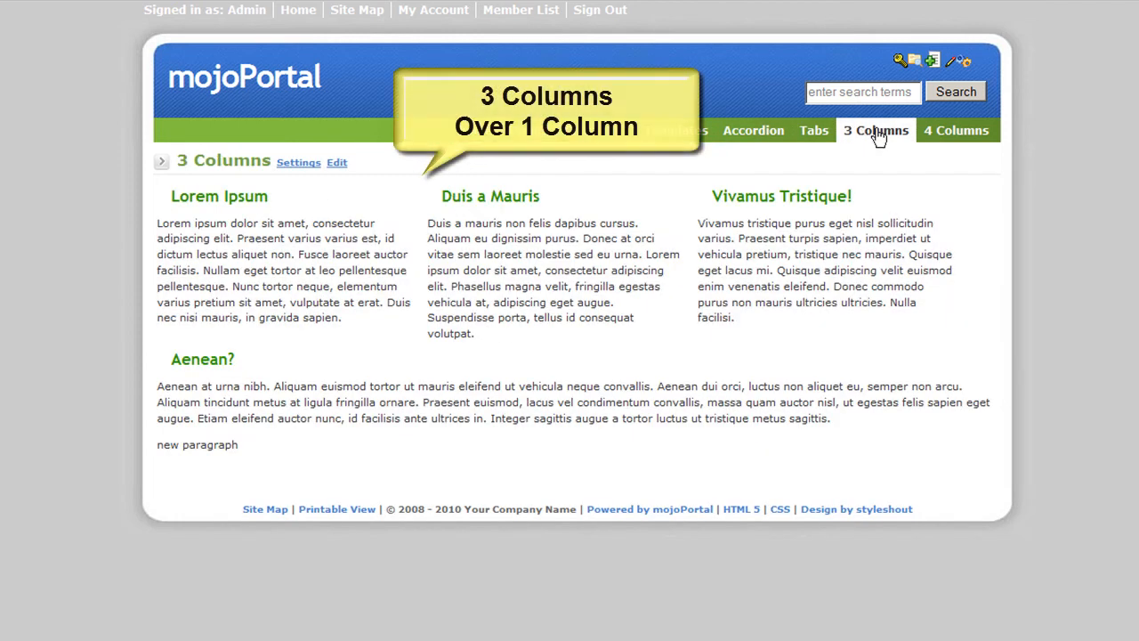
{"action": "mouse_move", "coordinate": [957, 130]}
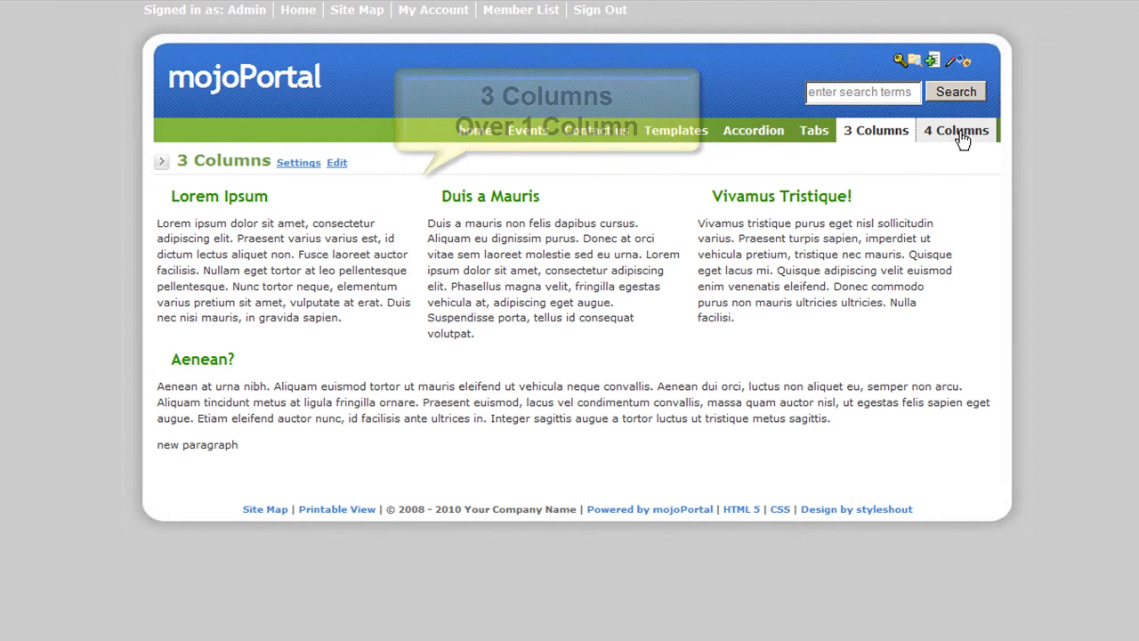
{"action": "left_click", "coordinate": [955, 130]}
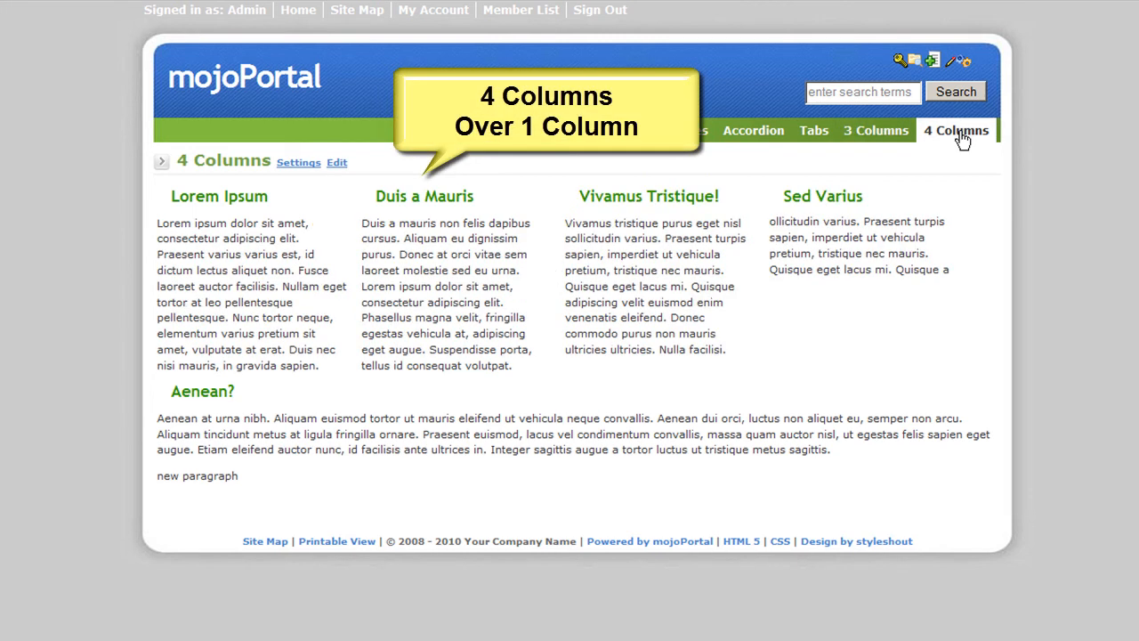
{"action": "mouse_move", "coordinate": [958, 142]}
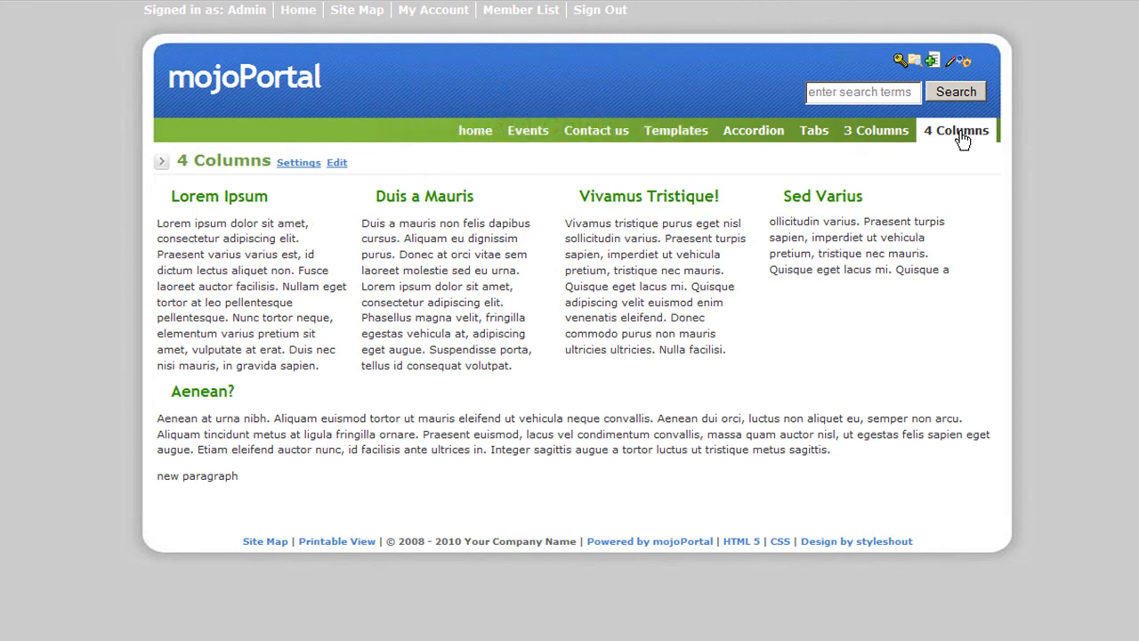